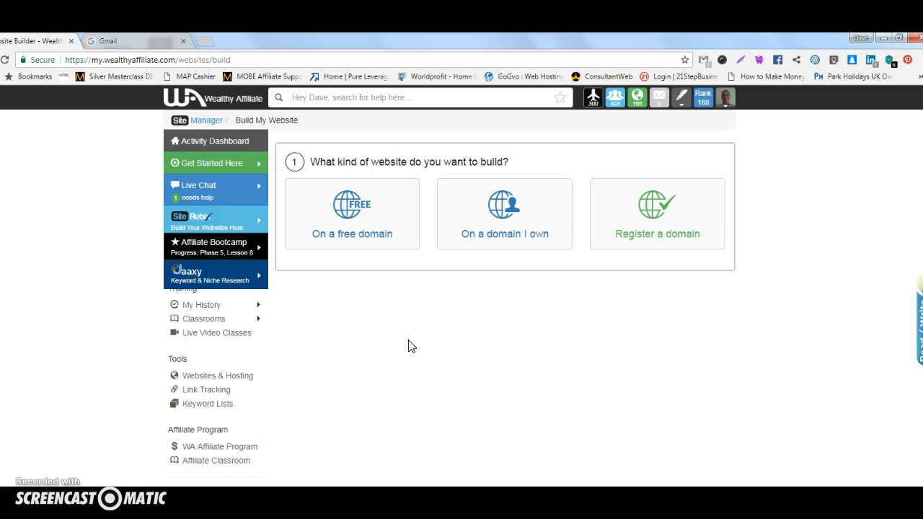
# Step: Choose to build the new website on a domain I already own
pyautogui.click(425, 336)
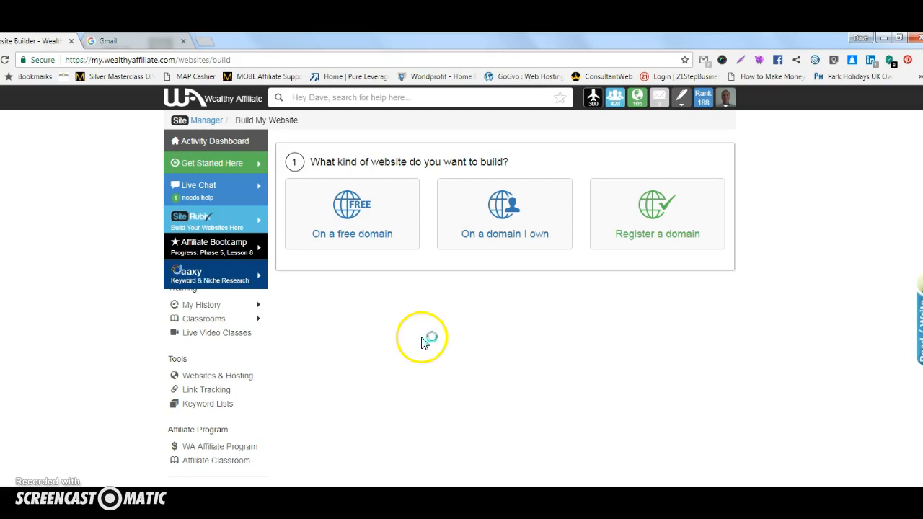
pyautogui.moveTo(496, 157)
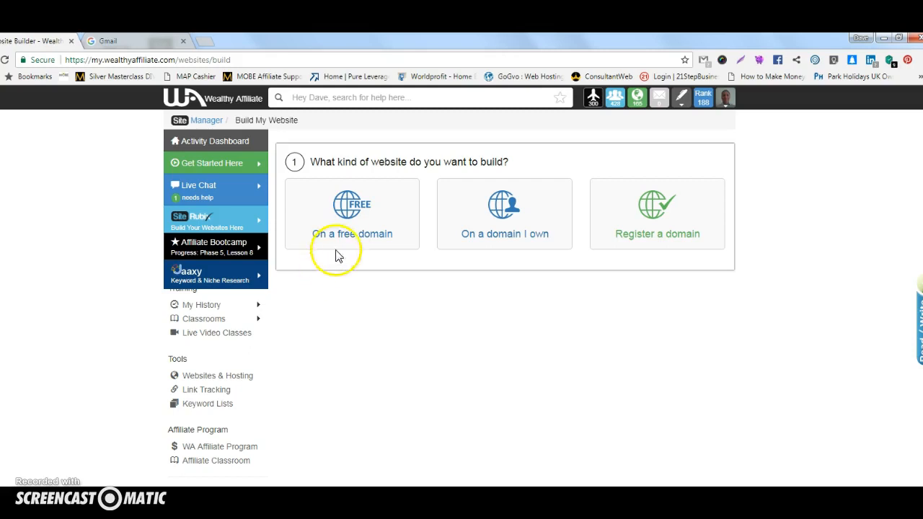
pyautogui.moveTo(479, 246)
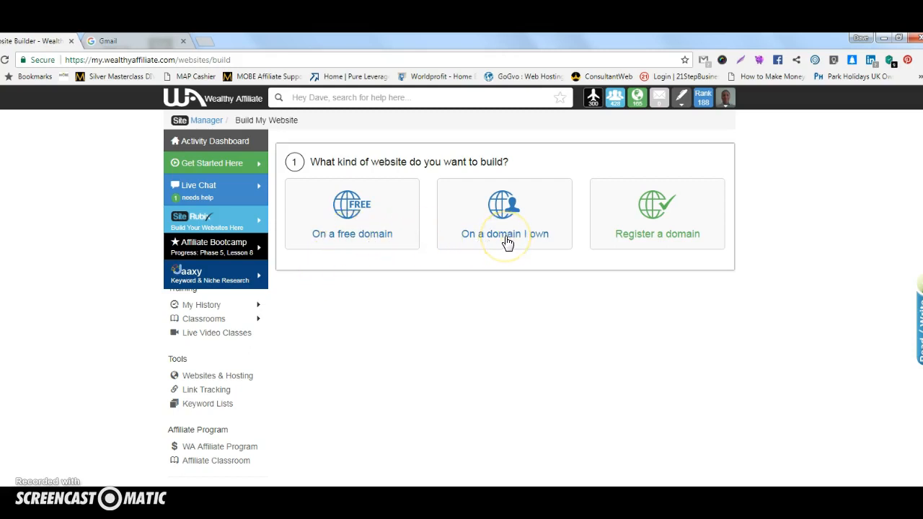
pyautogui.moveTo(656, 236)
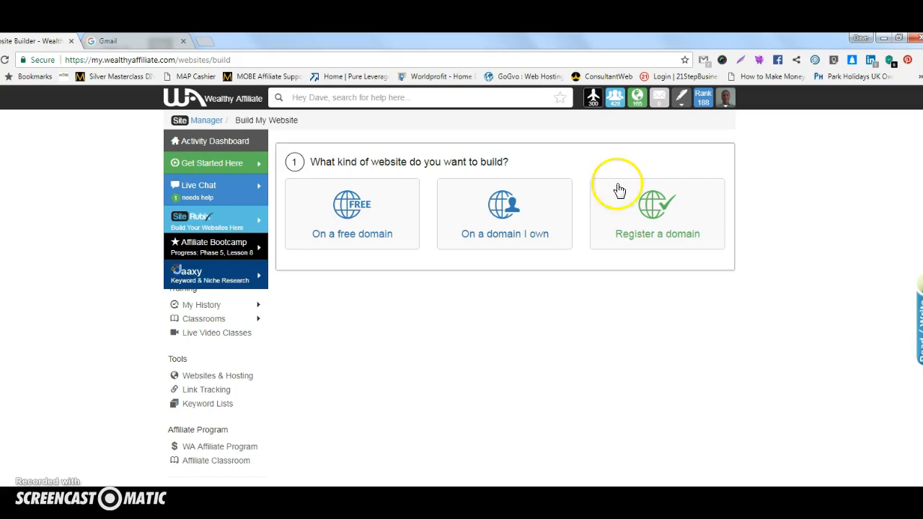
pyautogui.moveTo(617, 182)
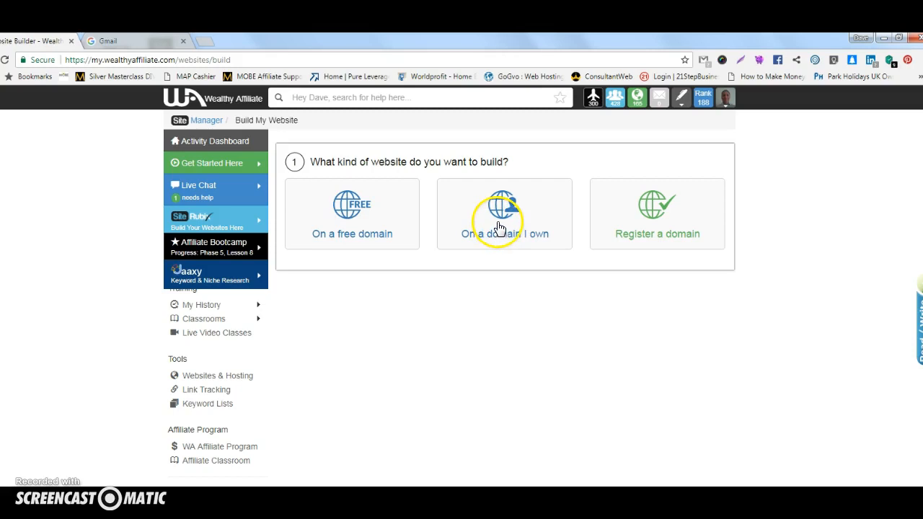
pyautogui.click(500, 213)
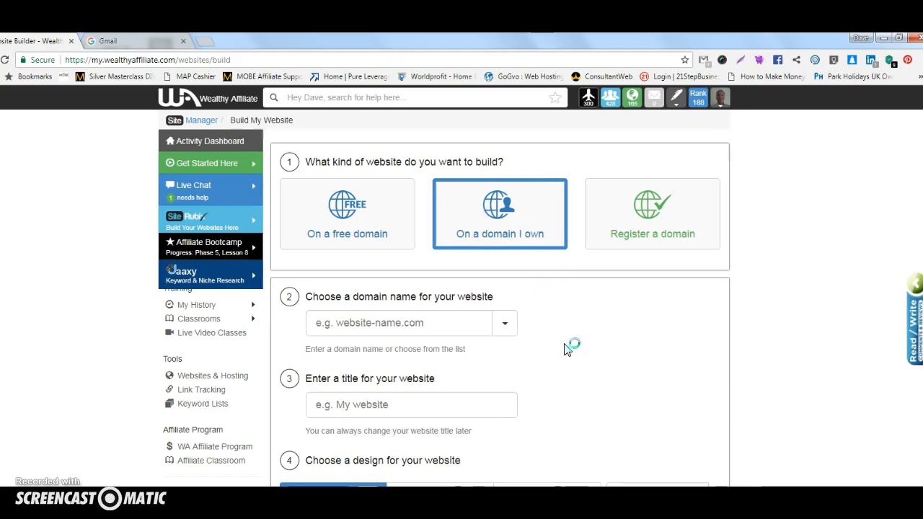
pyautogui.moveTo(569, 349)
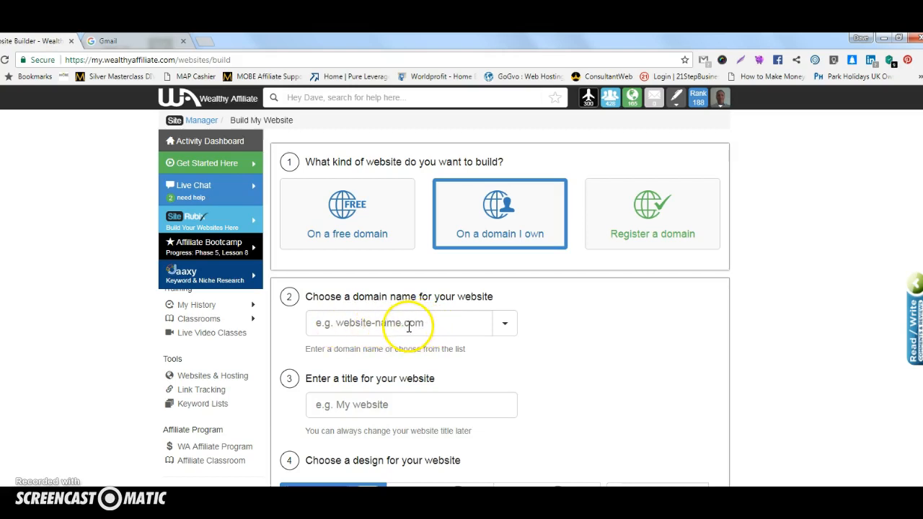
pyautogui.moveTo(327, 405)
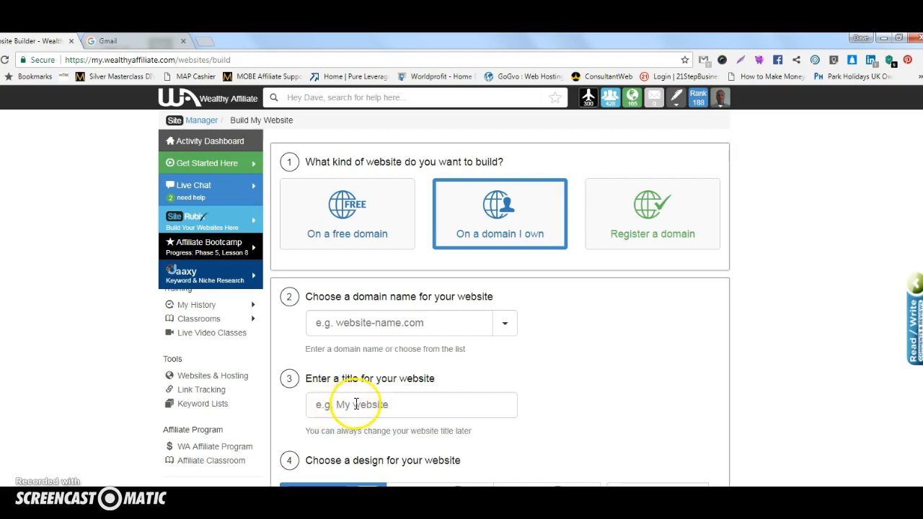
# Step: Enter 'JoeBrow' as the website title
pyautogui.click(392, 404)
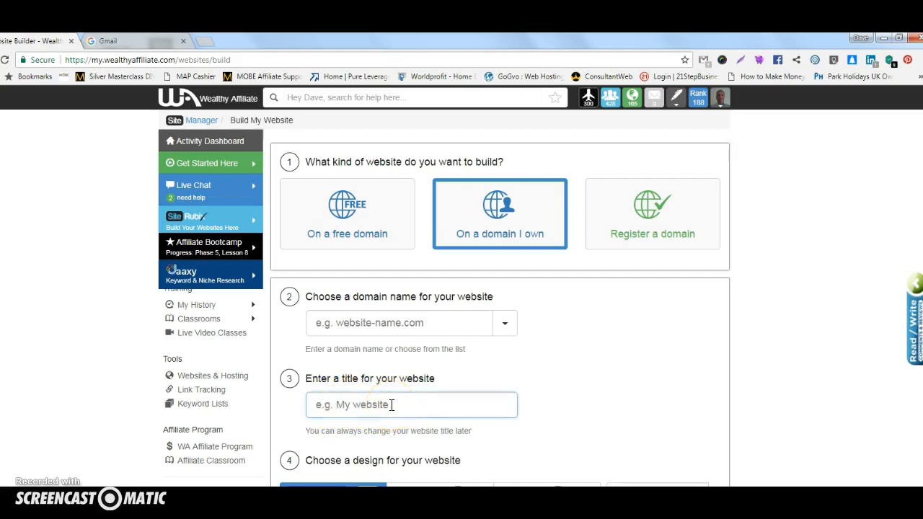
pyautogui.write('Joe')
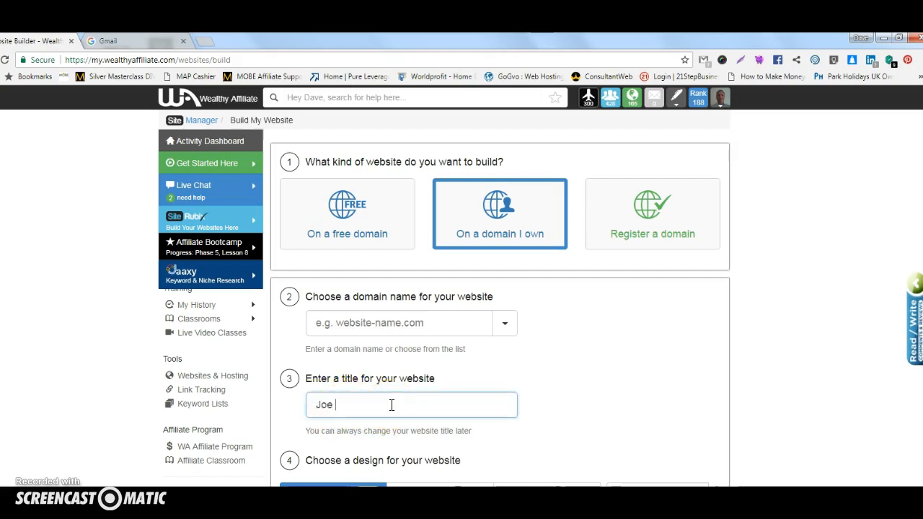
pyautogui.write('Brown')
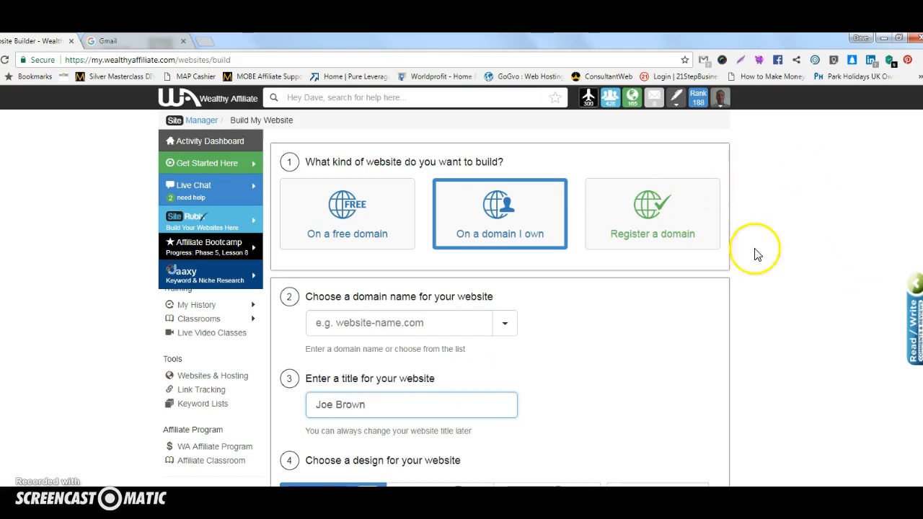
pyautogui.moveTo(773, 262)
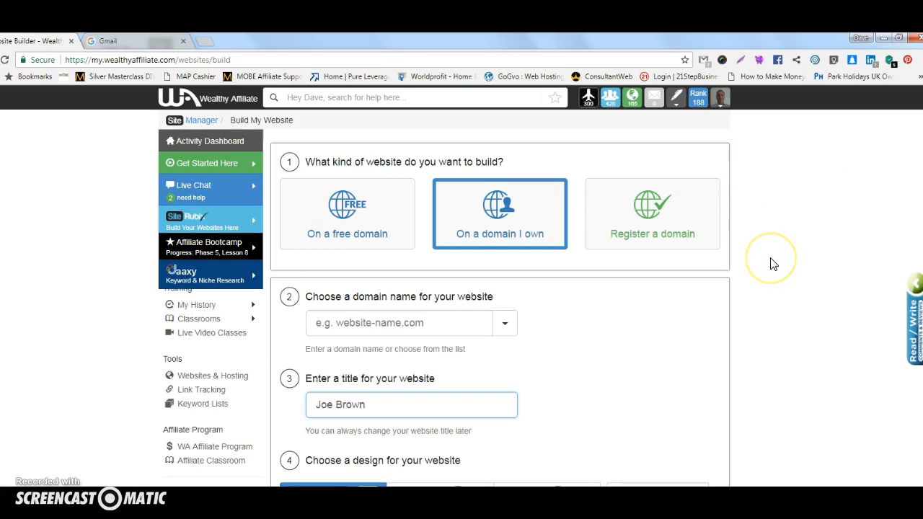
# Step: Scroll down to the design step and browse the gallery of available themes
pyautogui.scroll(-3)
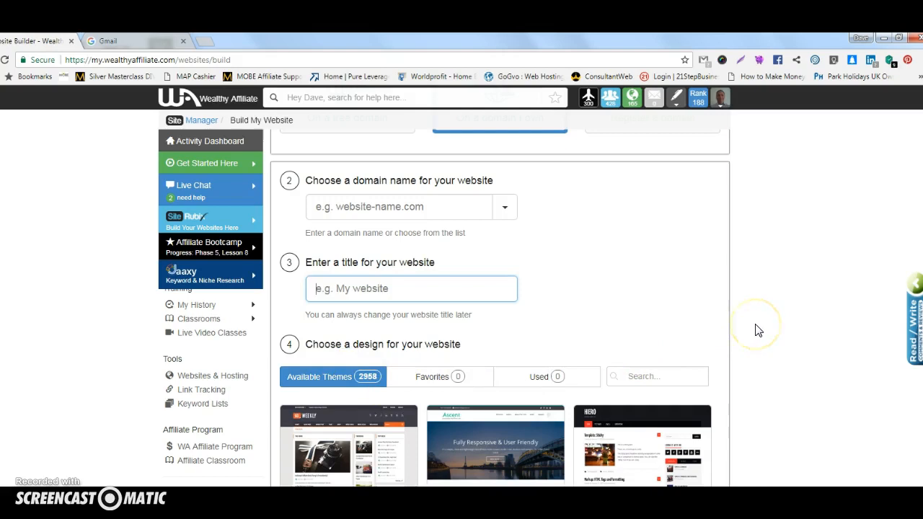
pyautogui.moveTo(771, 317)
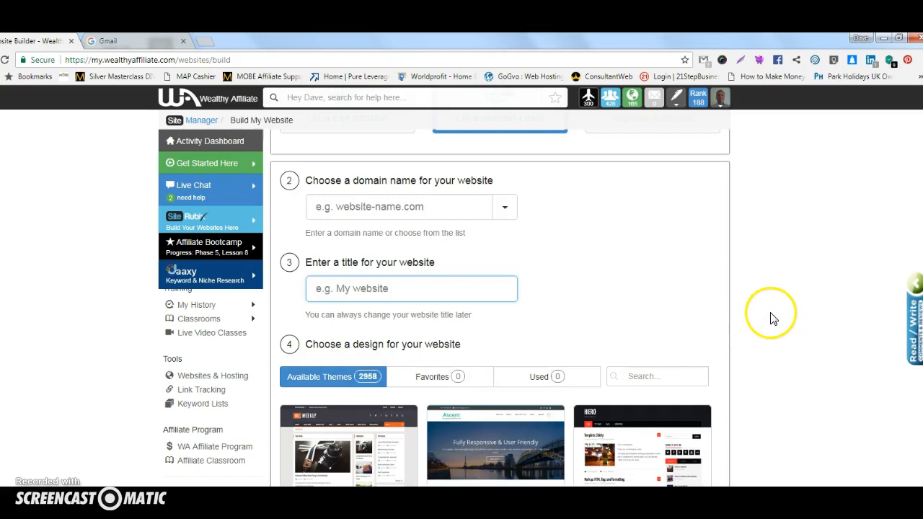
pyautogui.scroll(-3)
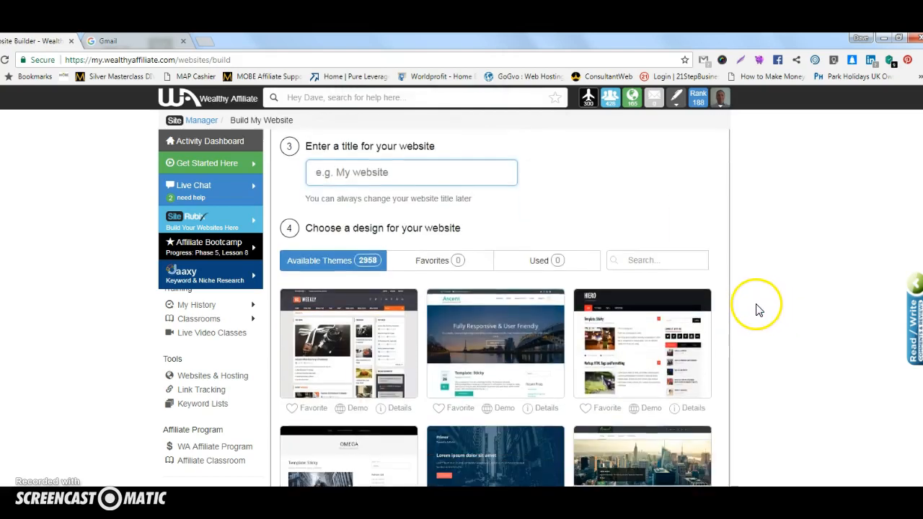
pyautogui.scroll(-3)
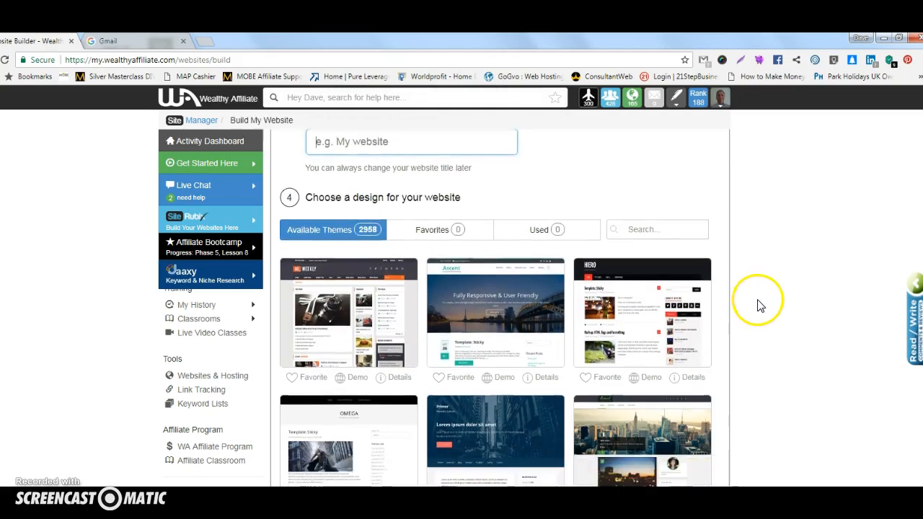
pyautogui.scroll(-3)
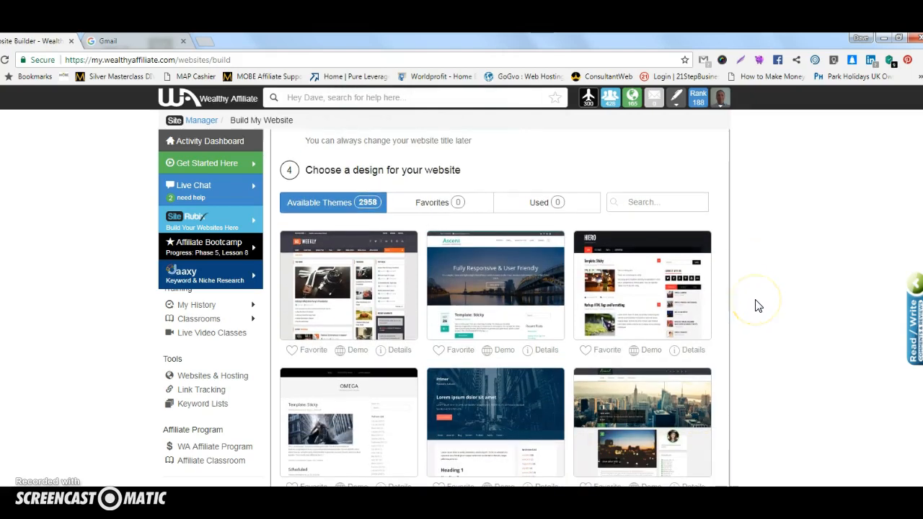
pyautogui.scroll(-3)
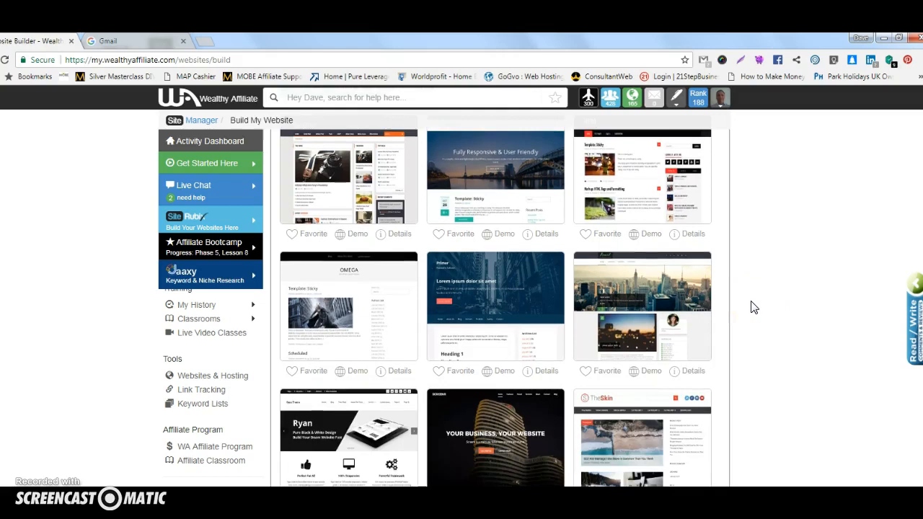
pyautogui.moveTo(513, 178)
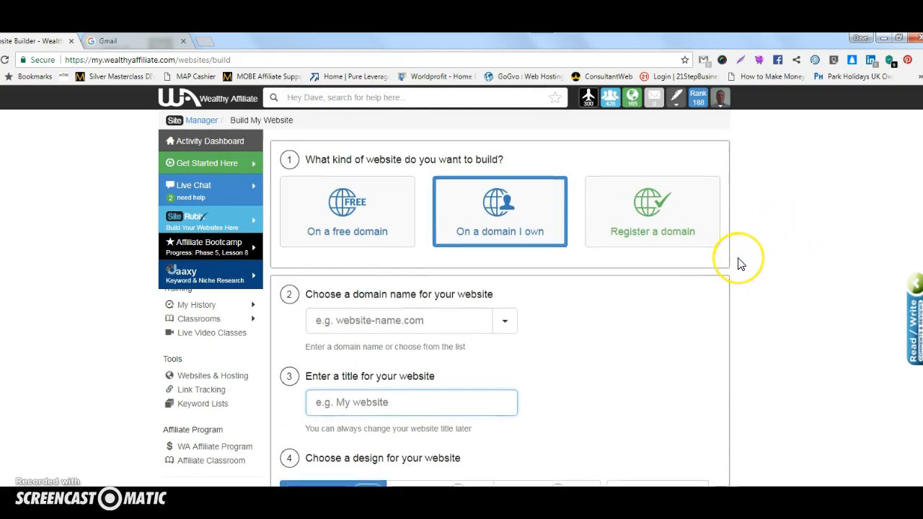
pyautogui.scroll(-3)
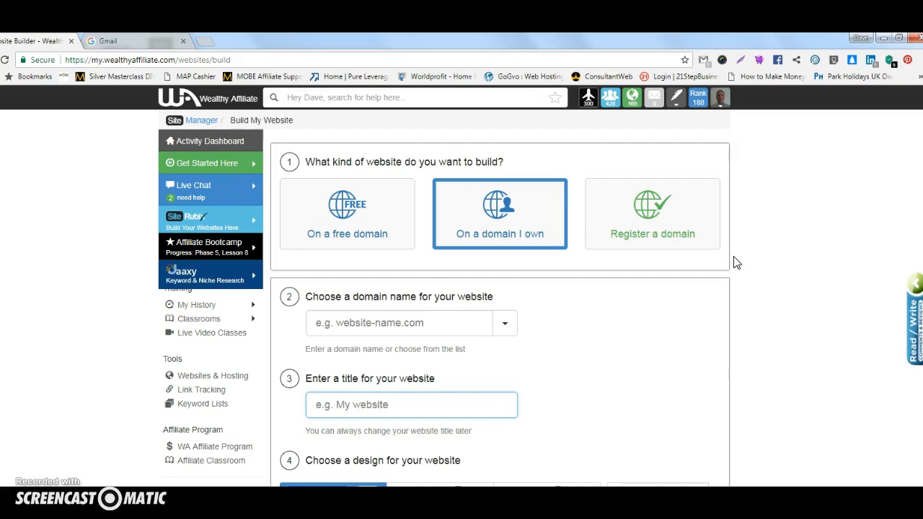
pyautogui.moveTo(695, 170)
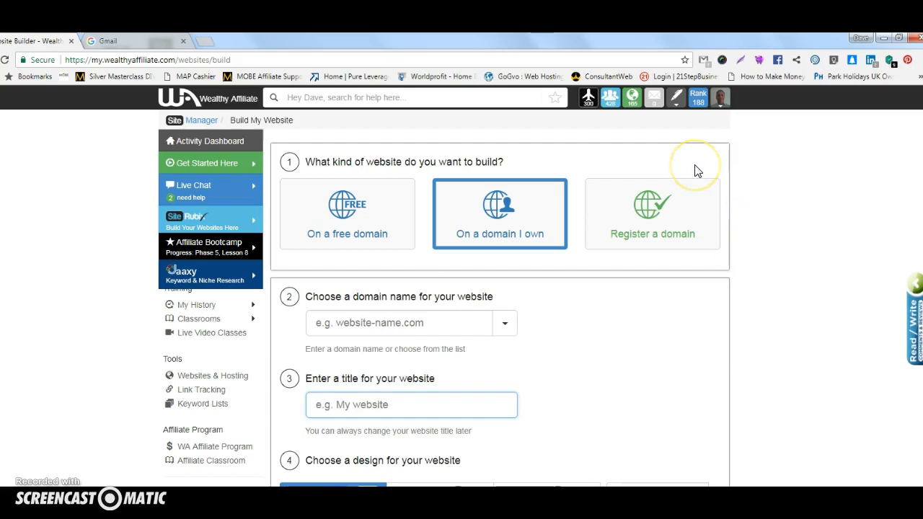
pyautogui.moveTo(487, 294)
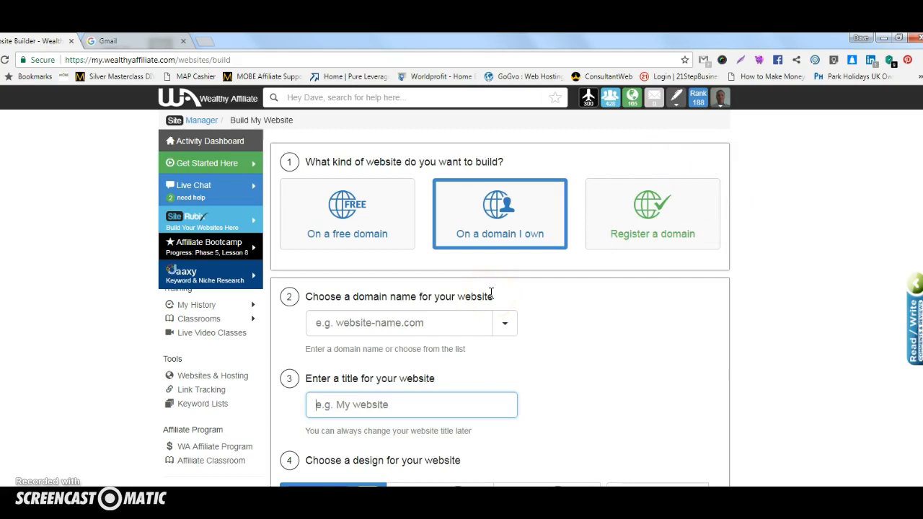
pyautogui.moveTo(480, 237)
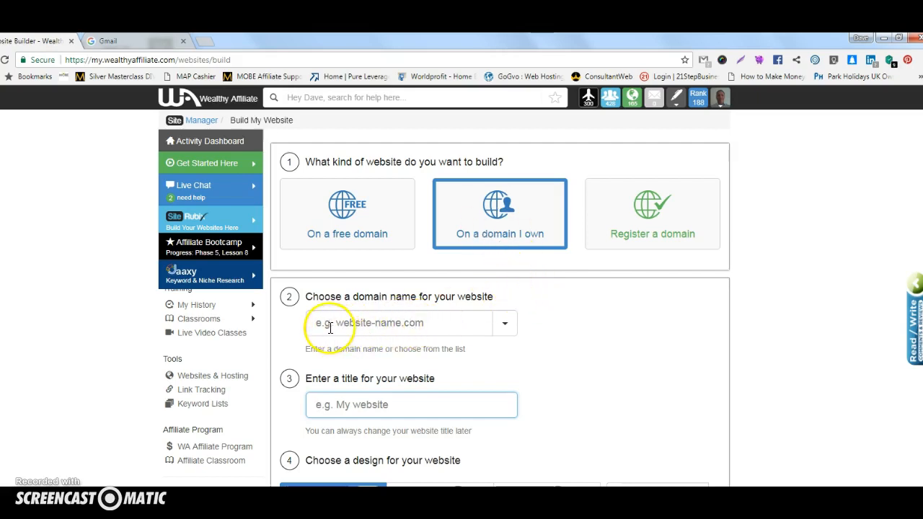
pyautogui.scroll(-3)
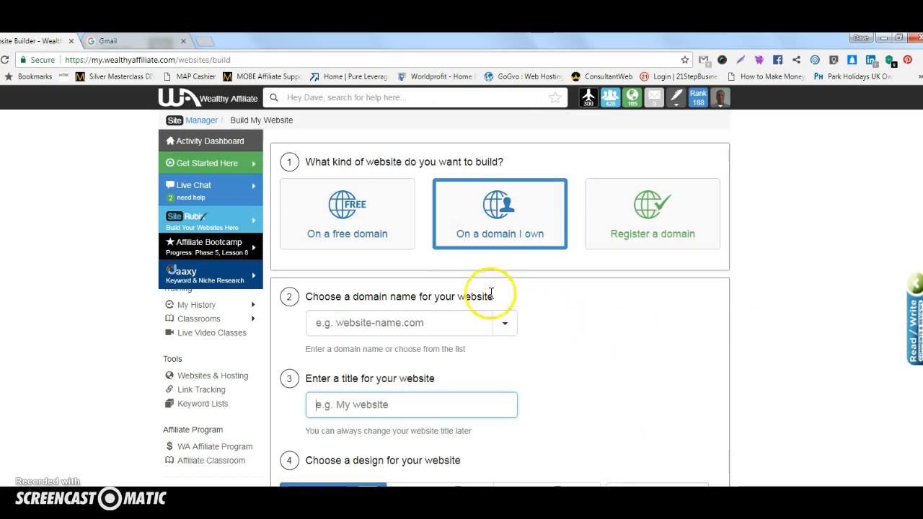
pyautogui.moveTo(266, 224)
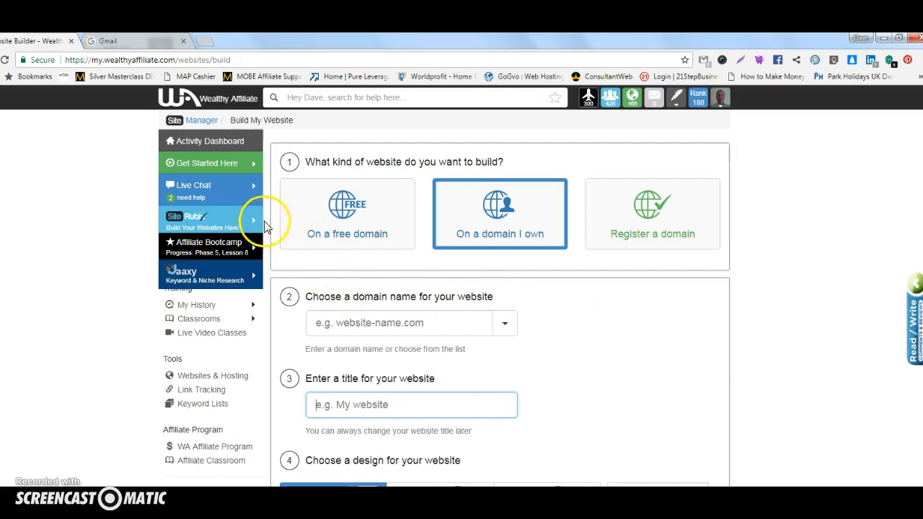
# Step: Go to Site Manager and open the live davehayes.co website
pyautogui.click(205, 219)
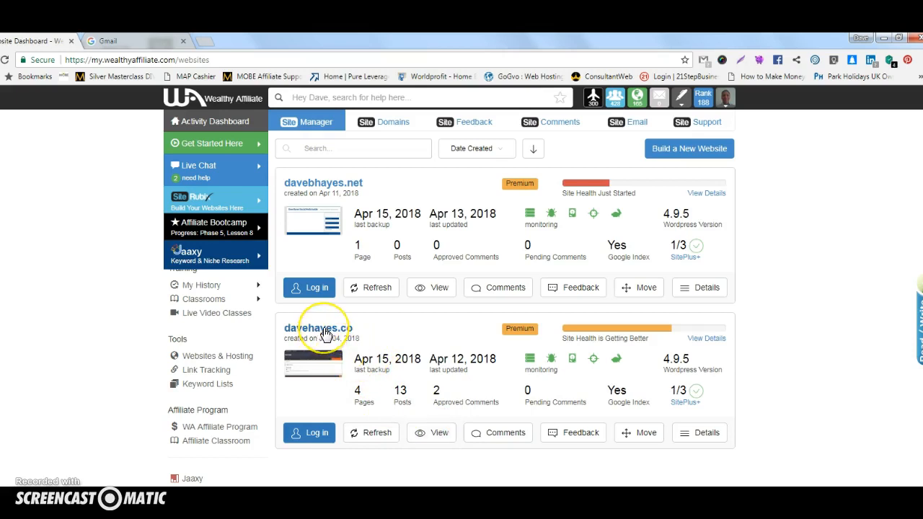
pyautogui.click(317, 329)
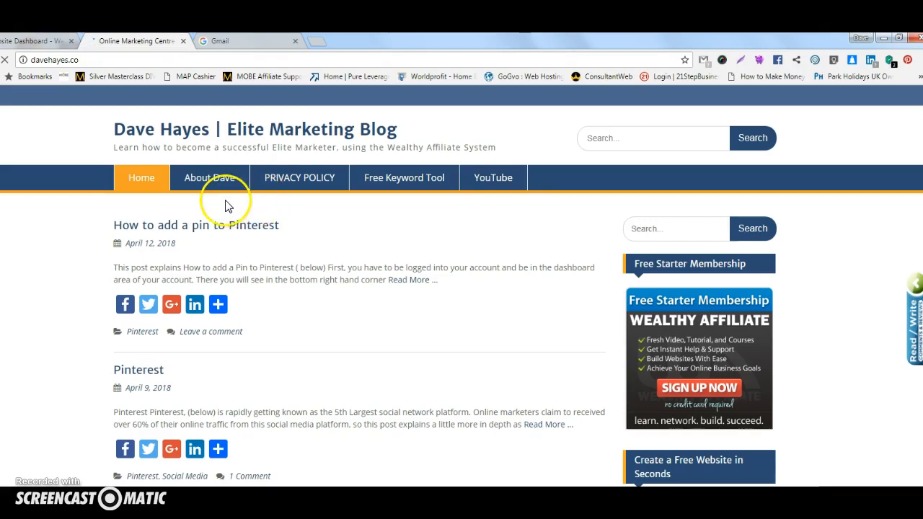
pyautogui.moveTo(205, 184)
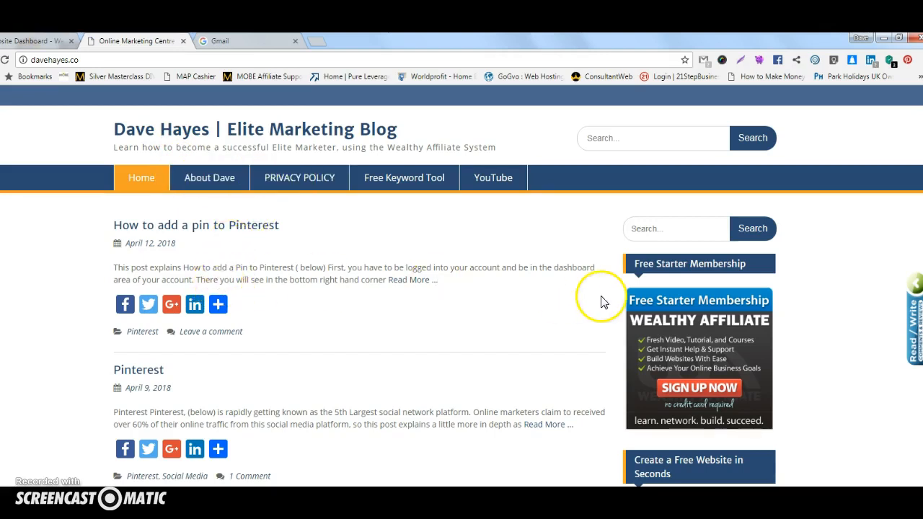
# Step: Scroll down the Dave Hayes Elite Marketing Blog homepage through the latest posts
pyautogui.scroll(-3)
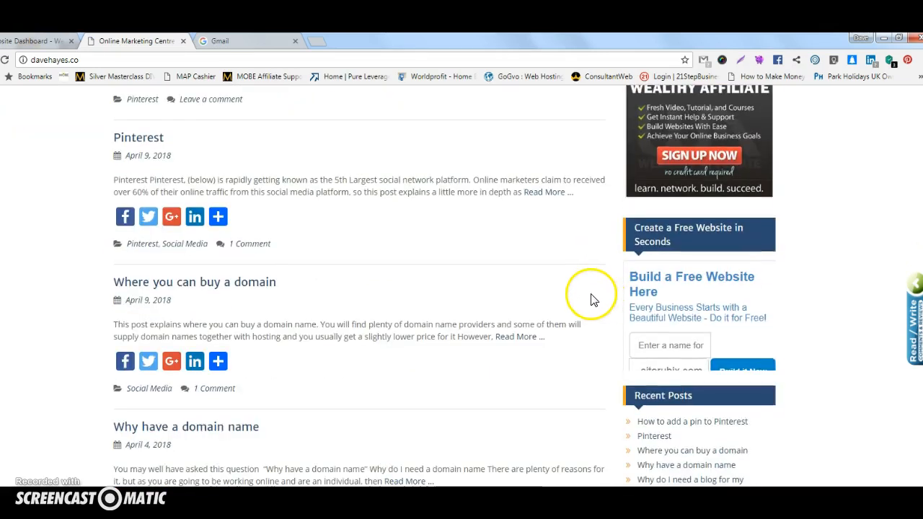
pyautogui.scroll(-3)
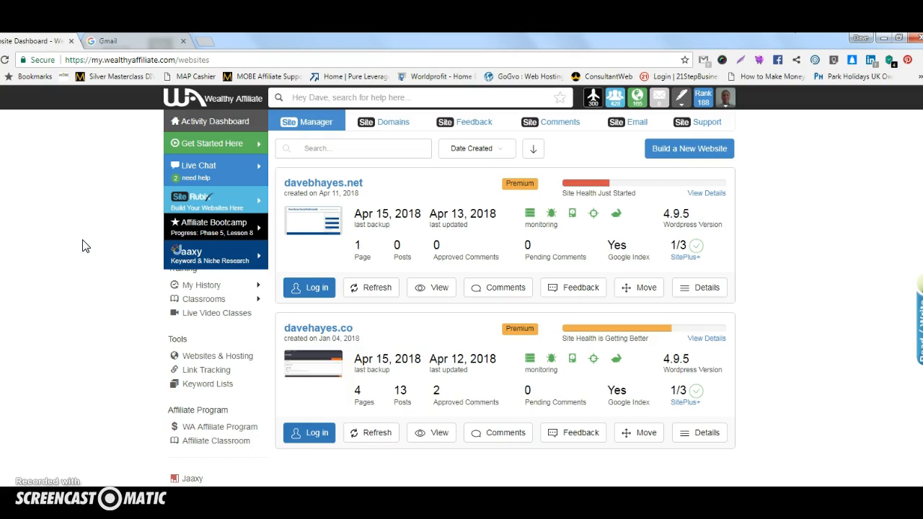
pyautogui.click(82, 238)
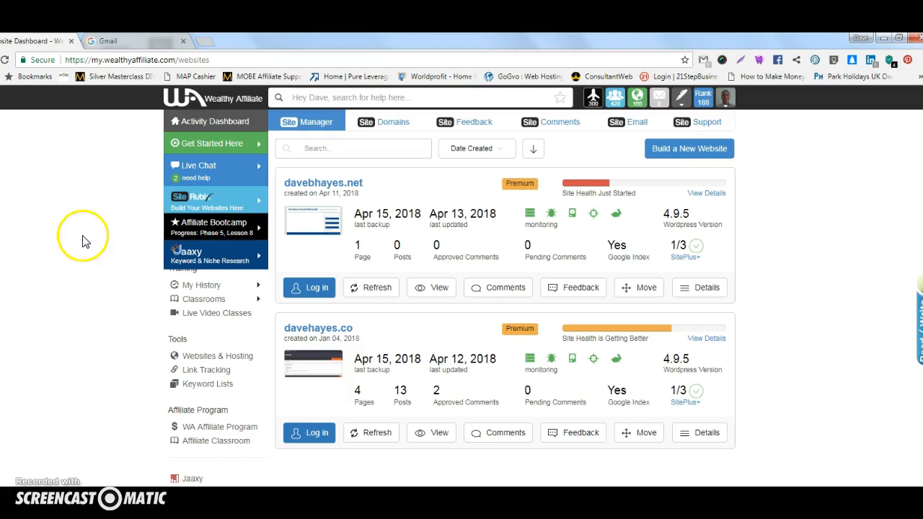